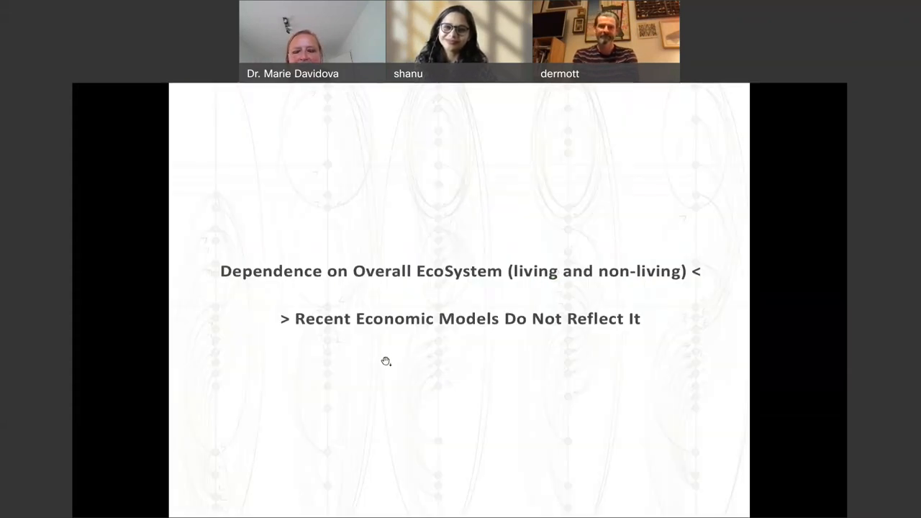
mouse_move(383, 369)
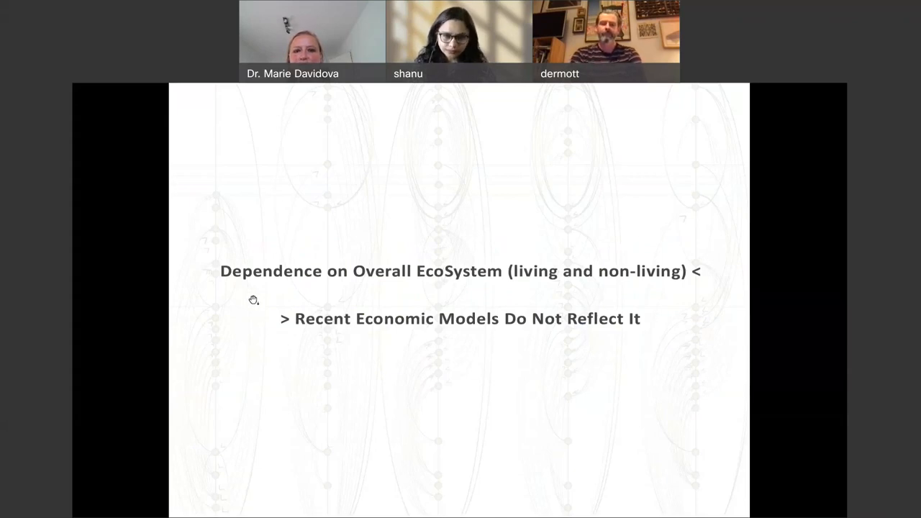
mouse_move(371, 300)
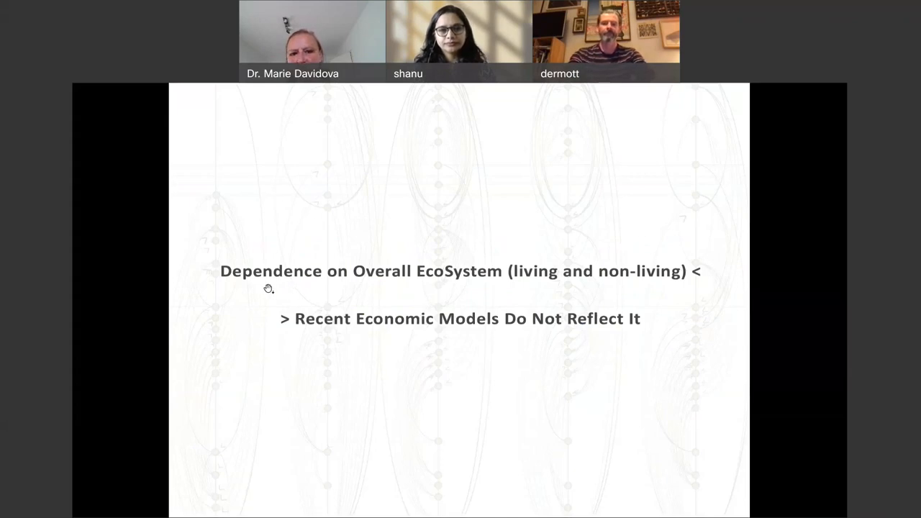
mouse_move(261, 377)
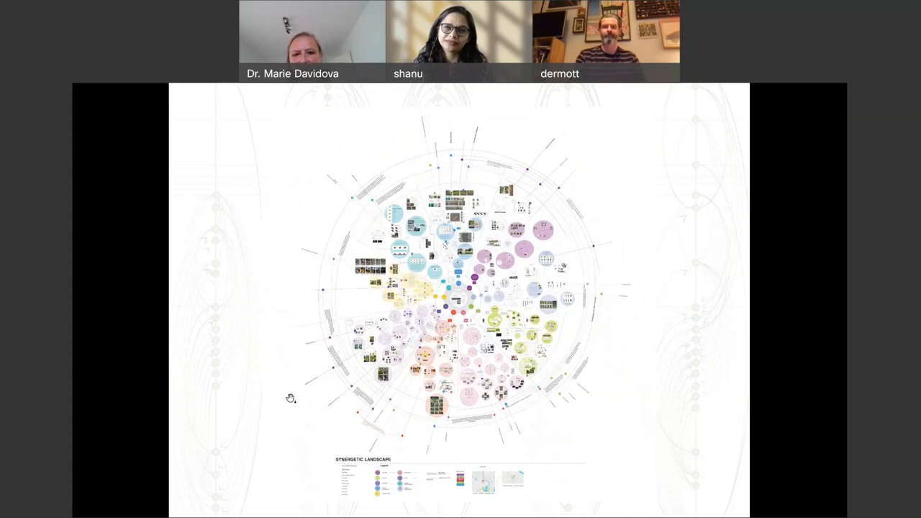
mouse_move(332, 368)
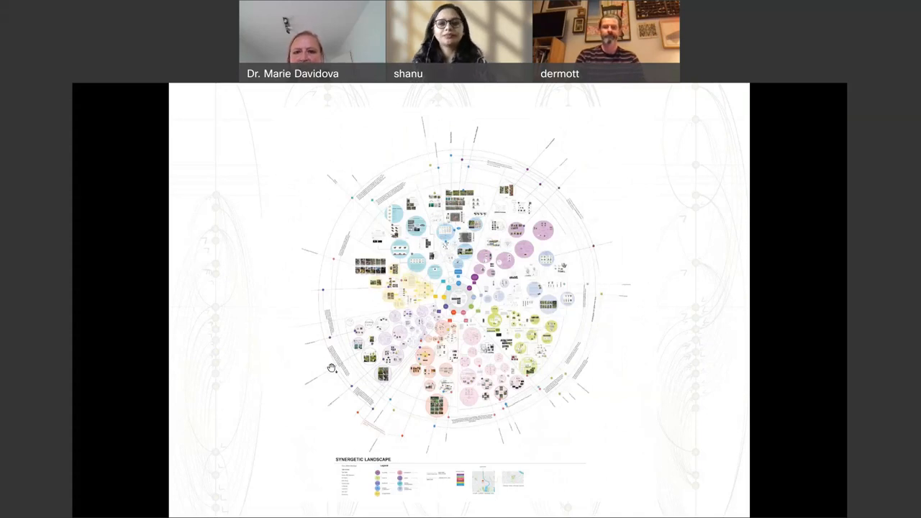
mouse_move(414, 420)
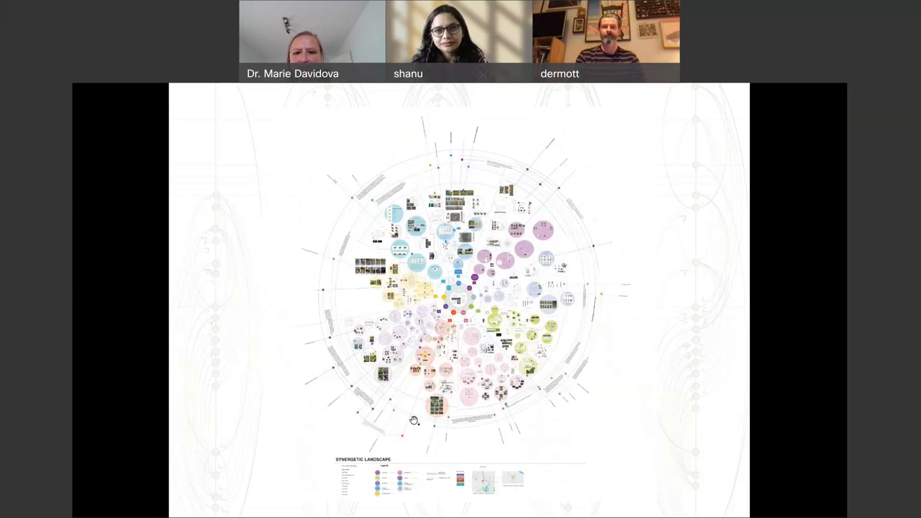
mouse_move(441, 358)
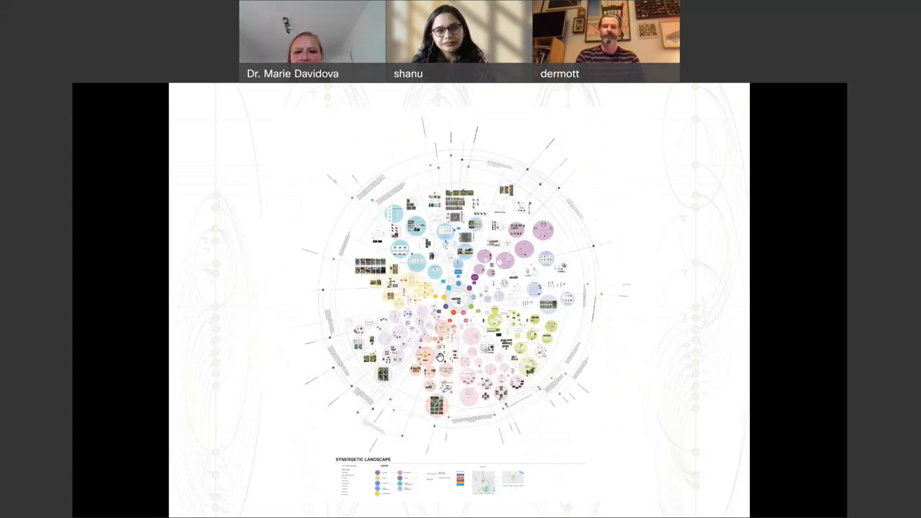
mouse_move(444, 354)
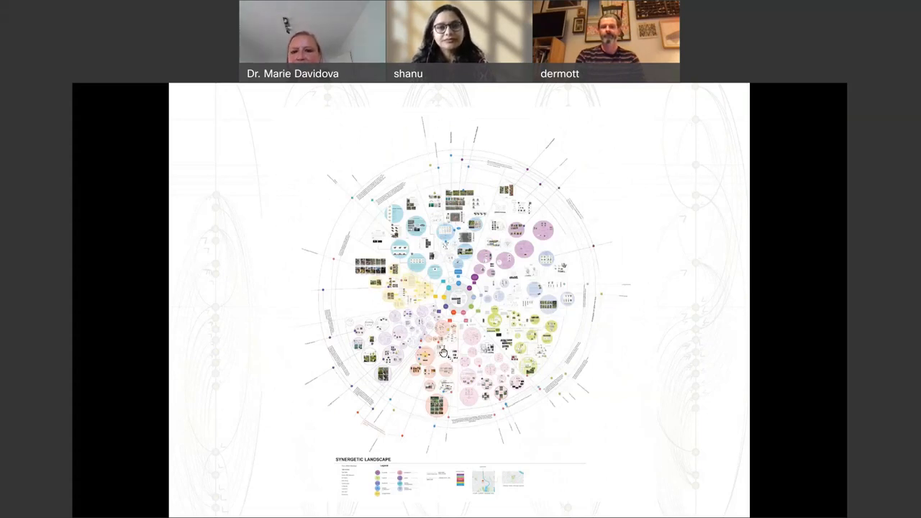
mouse_move(426, 338)
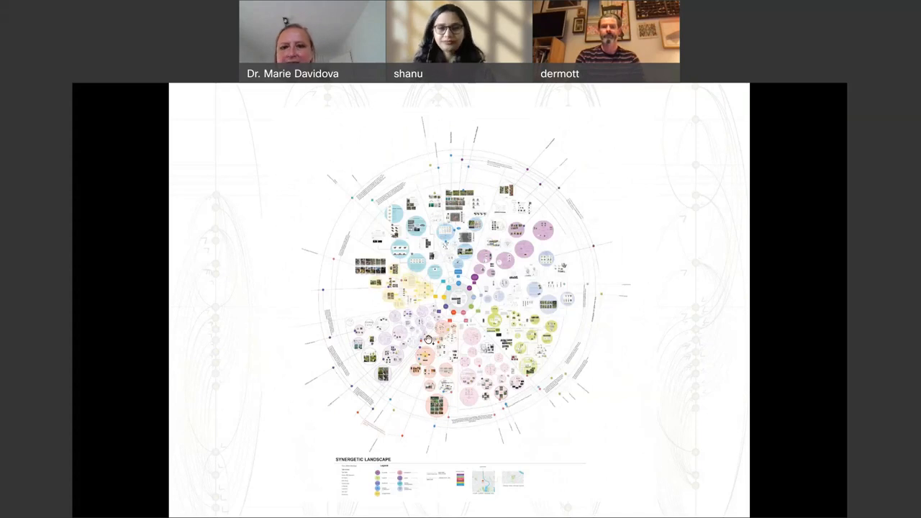
mouse_move(542, 422)
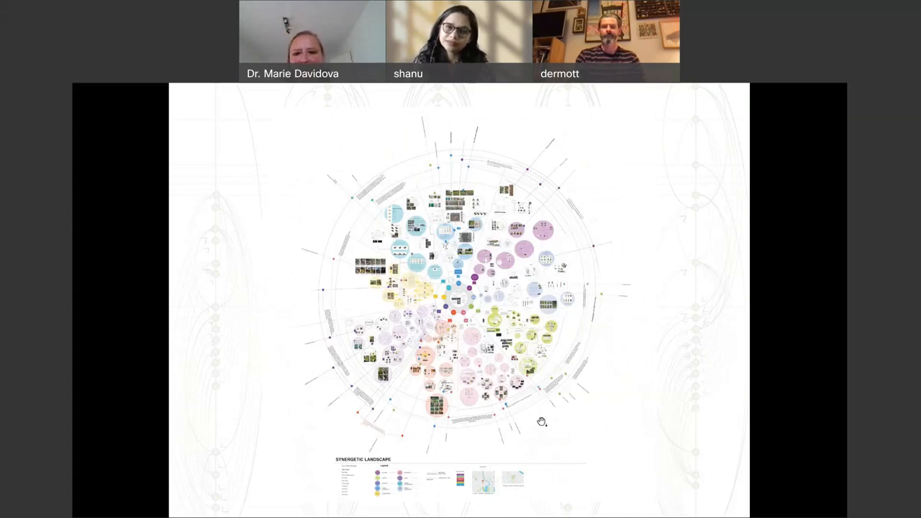
mouse_move(521, 393)
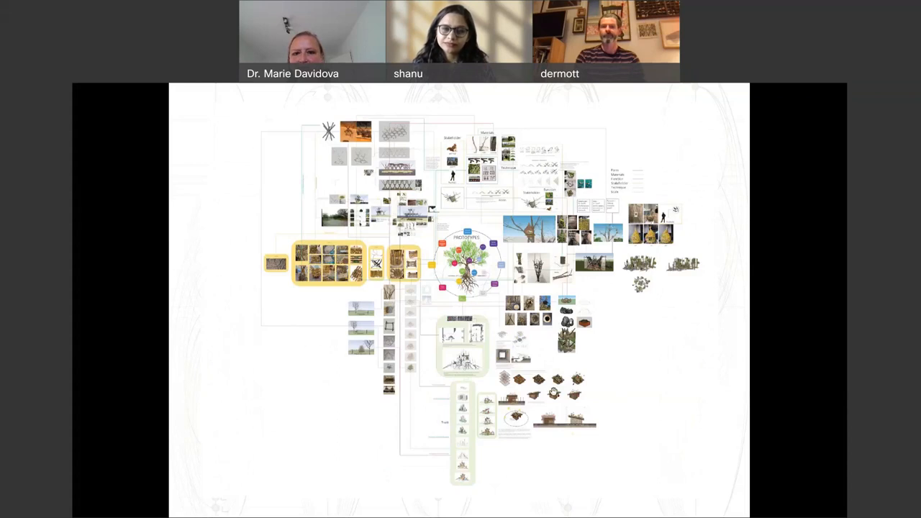
mouse_move(475, 377)
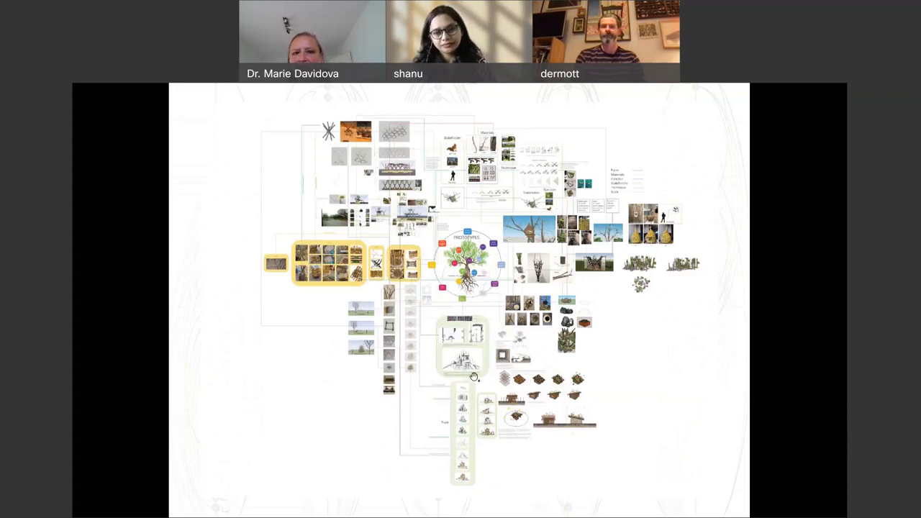
mouse_move(457, 398)
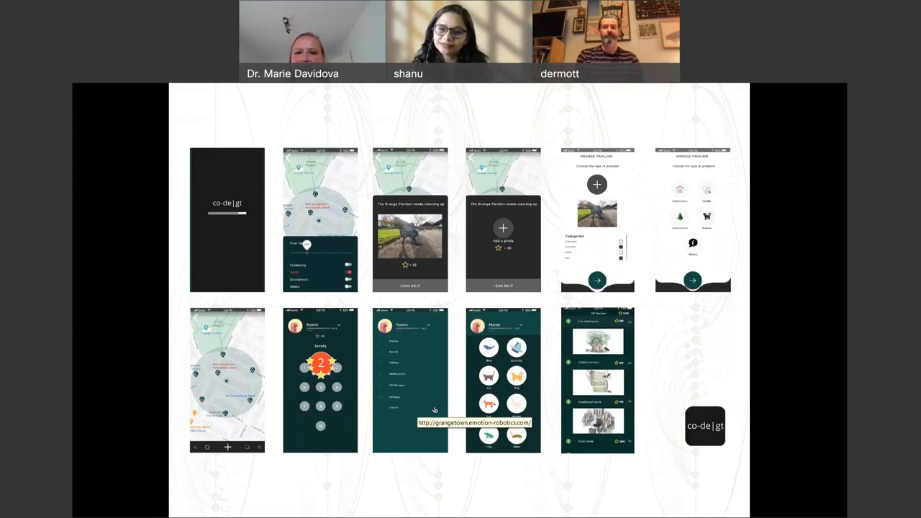
mouse_move(435, 411)
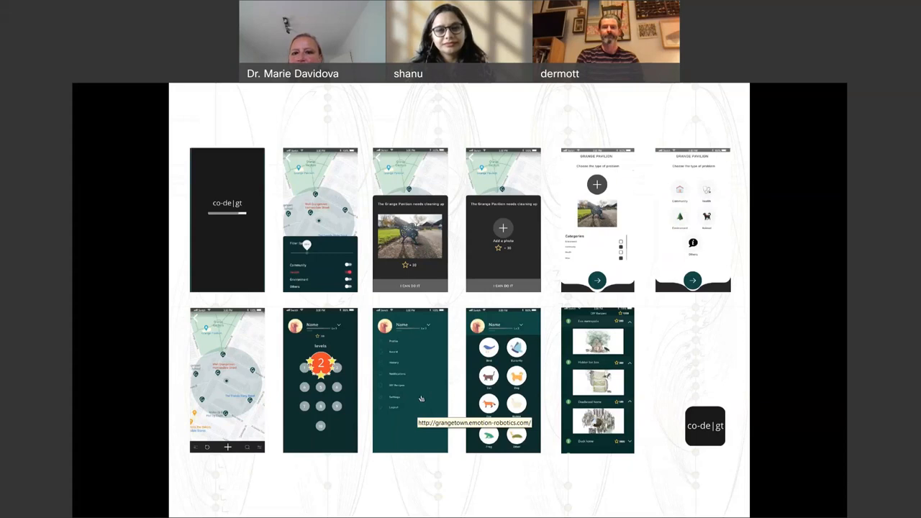
mouse_move(395, 376)
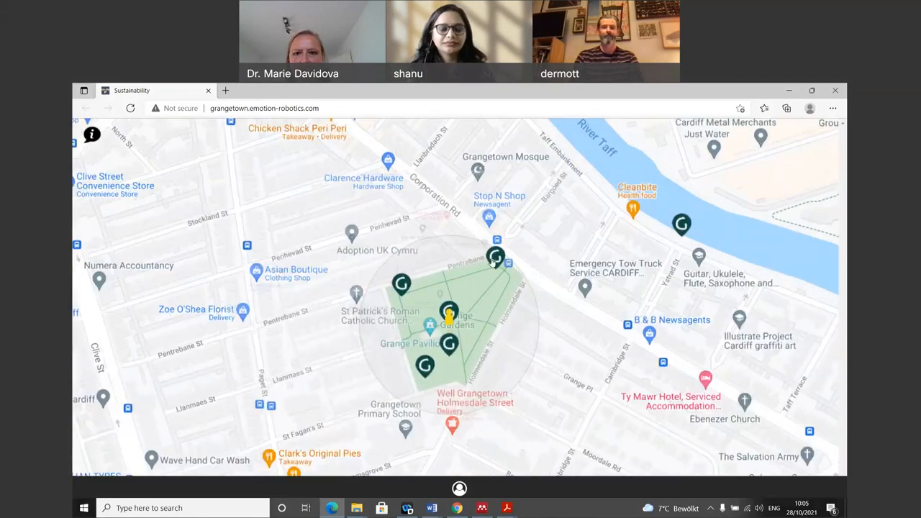
Open the Home for Hedgehogs and Hidden Bat Box activity popups, then the account menu
click(496, 259)
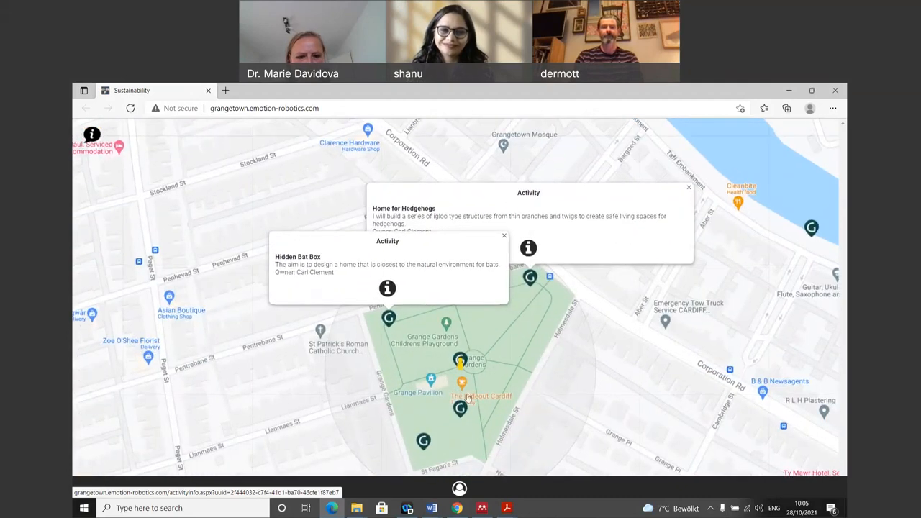
mouse_move(407, 365)
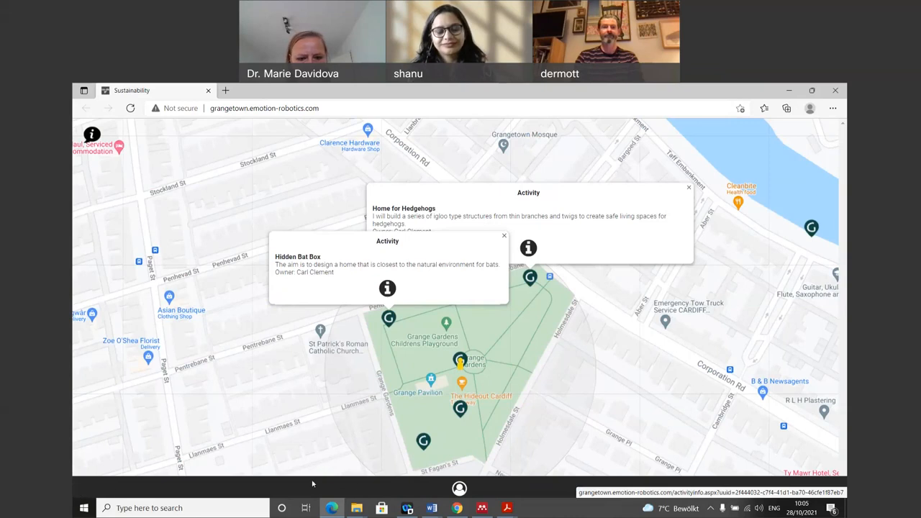
click(459, 489)
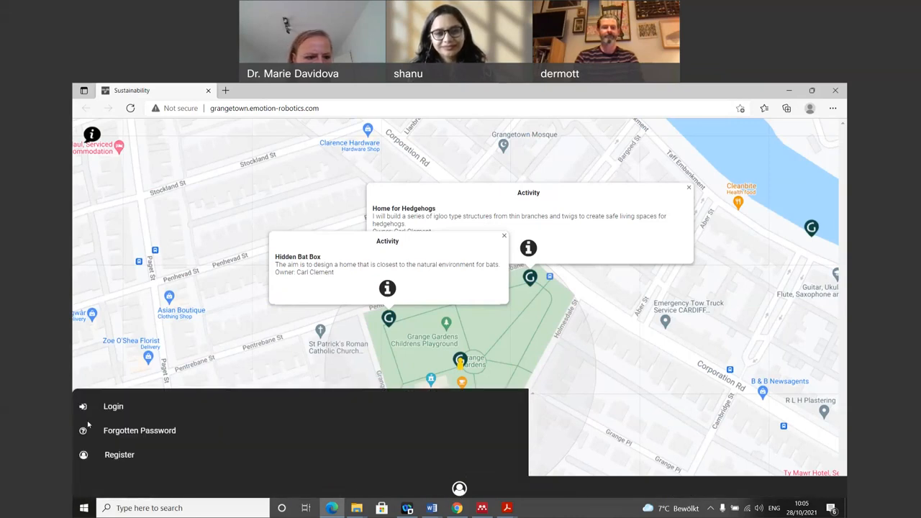
Log in from the Account Login page to reach 'Act on behalf of another Species'
click(113, 406)
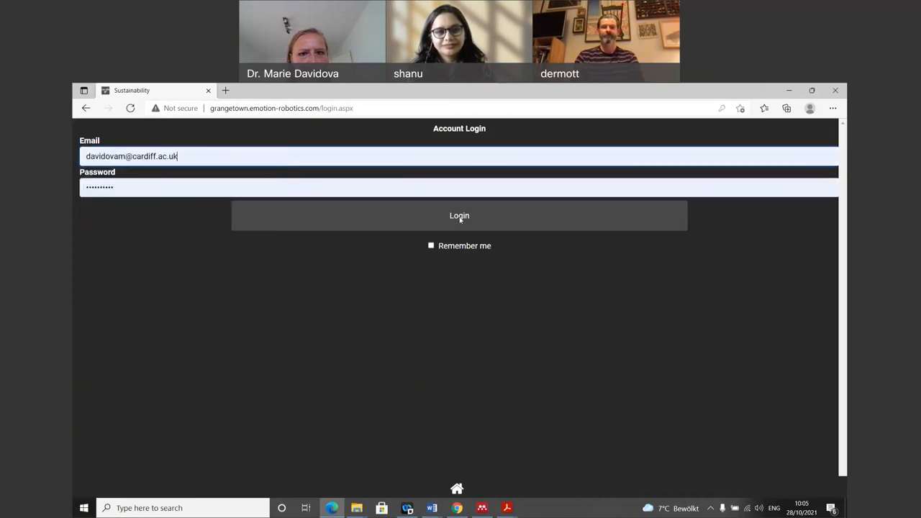
click(459, 216)
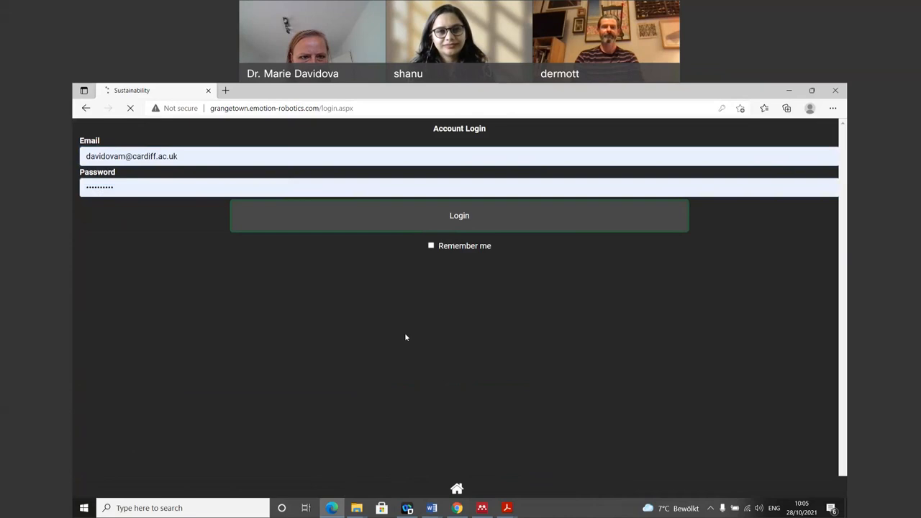
click(459, 215)
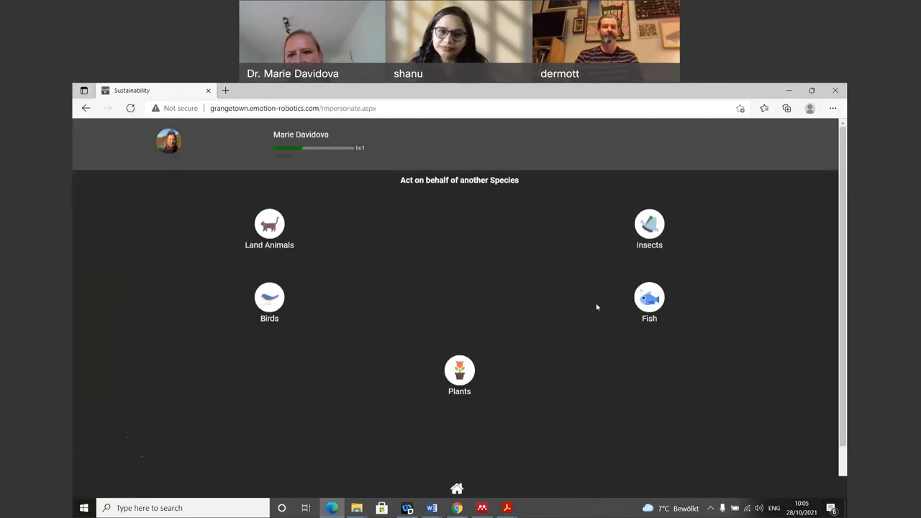
mouse_move(622, 233)
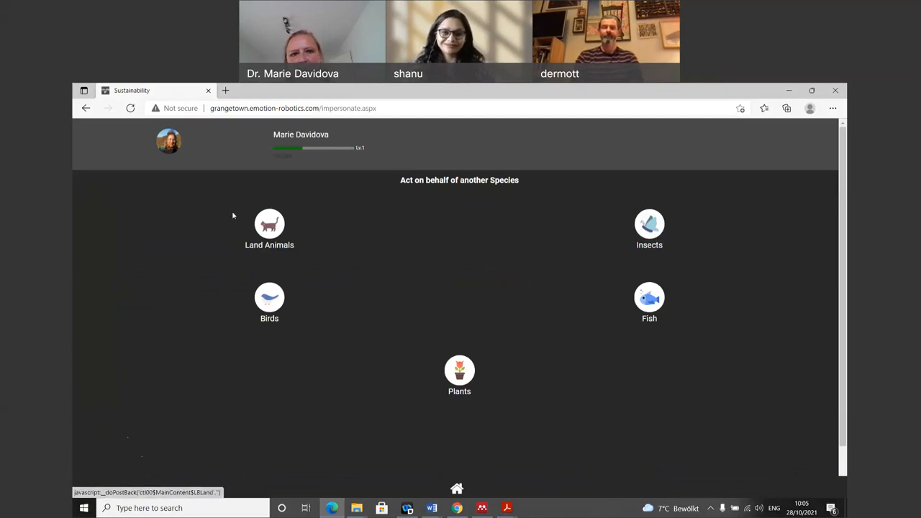
mouse_move(268, 385)
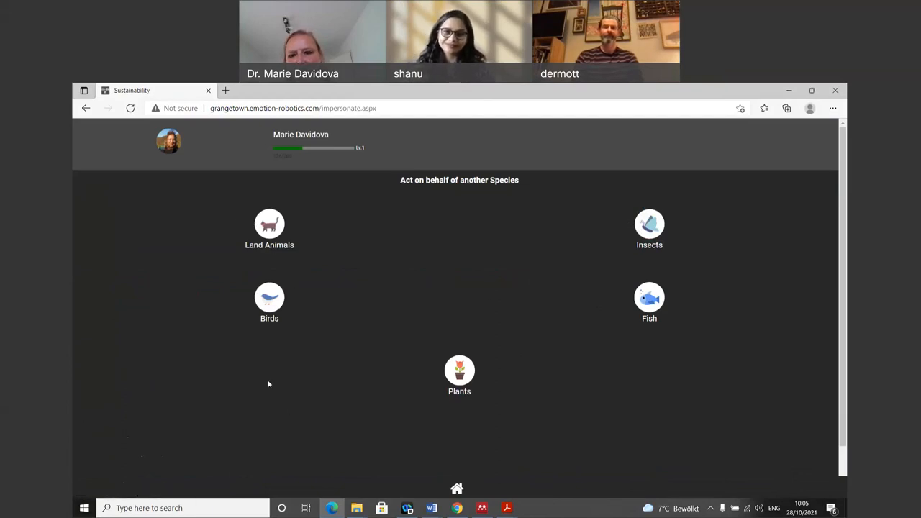
mouse_move(382, 303)
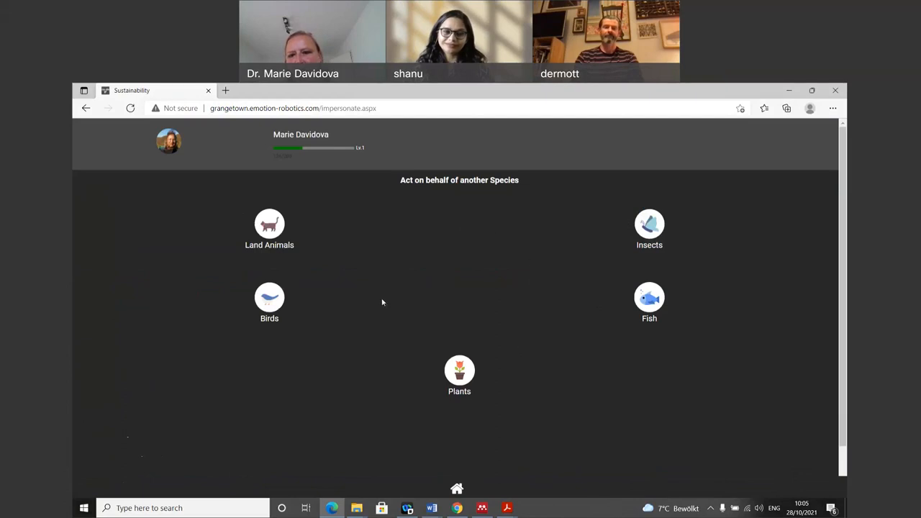
mouse_move(413, 353)
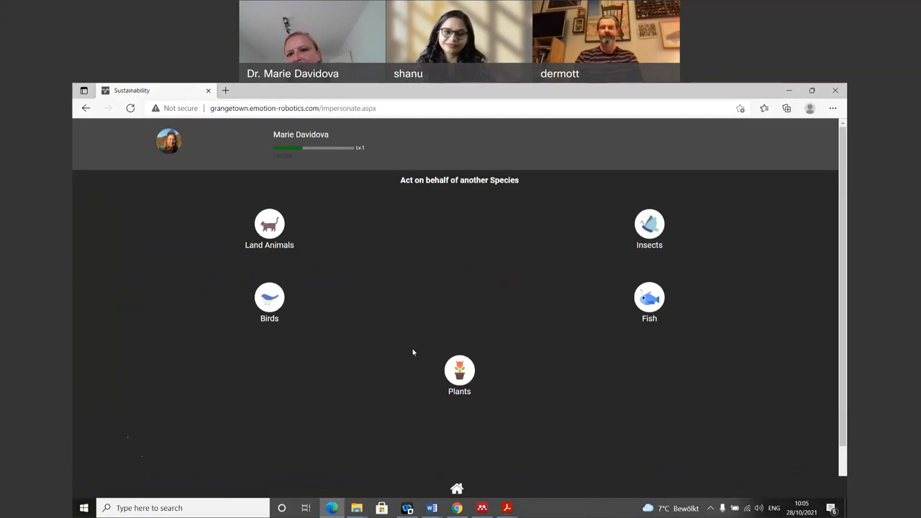
mouse_move(463, 477)
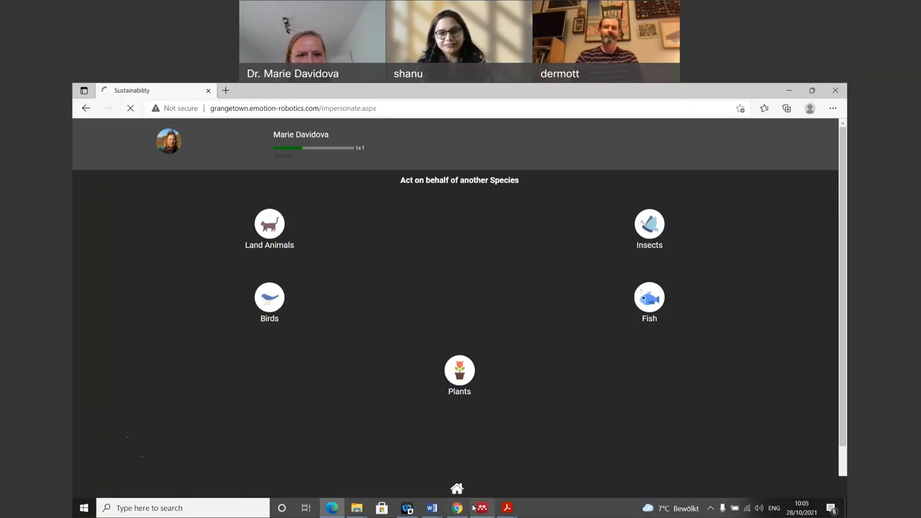
mouse_move(481, 508)
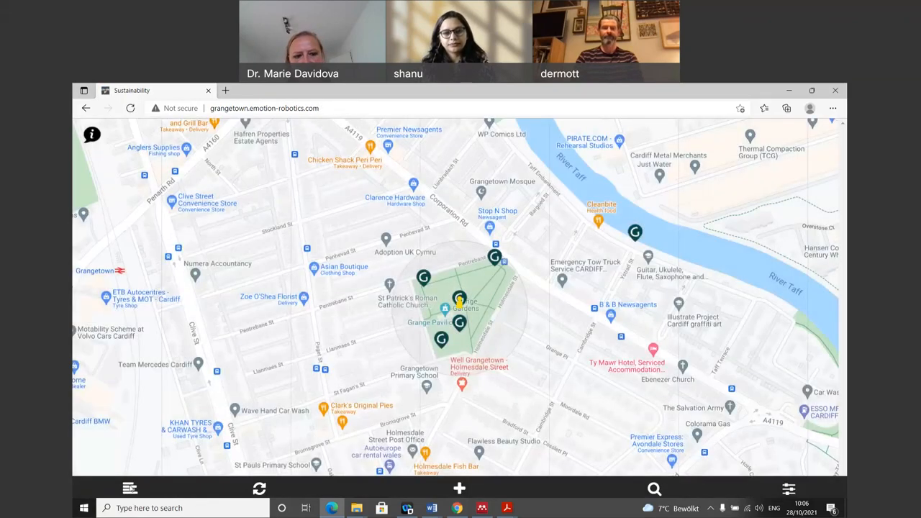
Open the signed-in user menu with Profile, Awards, History and Logout
click(130, 489)
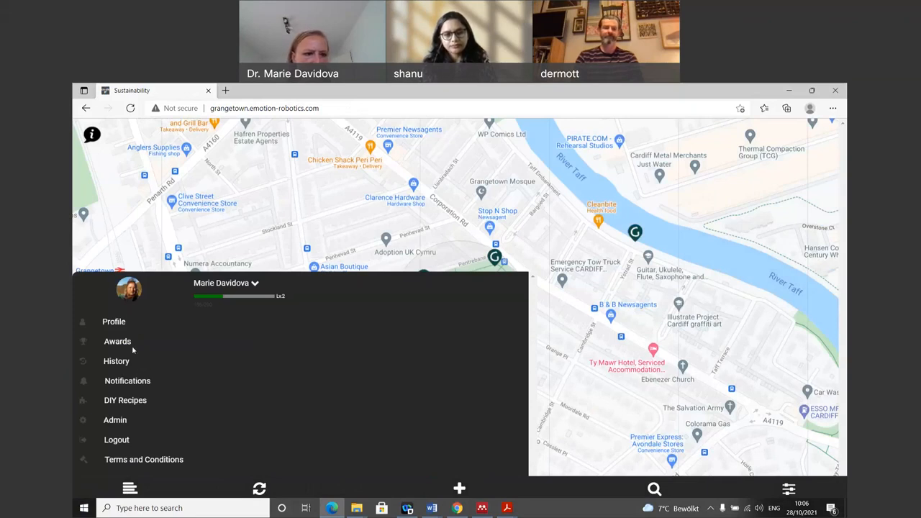
View the Levels award at level 2, then return to the Grangetown map
click(117, 341)
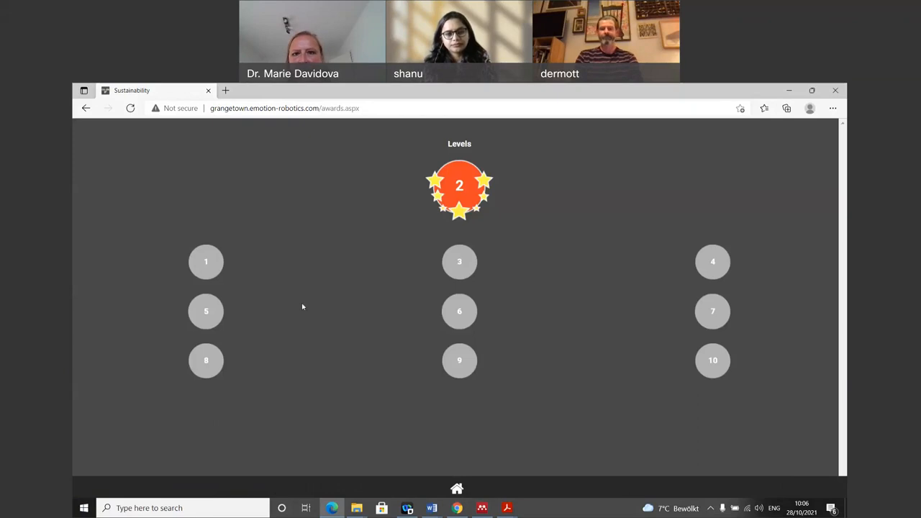
mouse_move(392, 349)
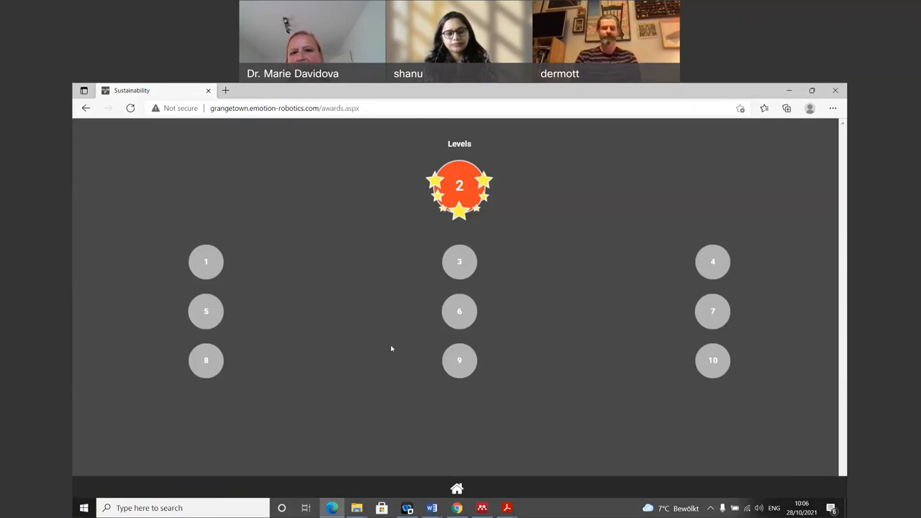
mouse_move(444, 375)
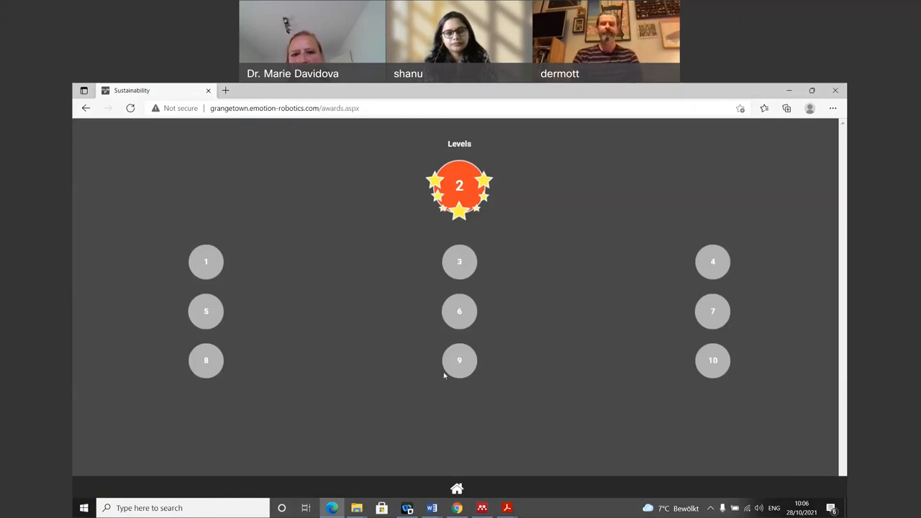
mouse_move(362, 483)
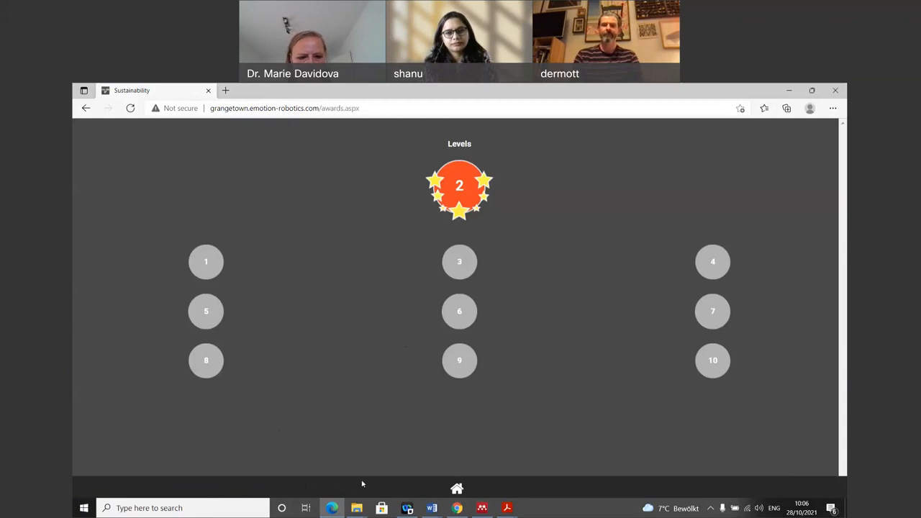
click(131, 108)
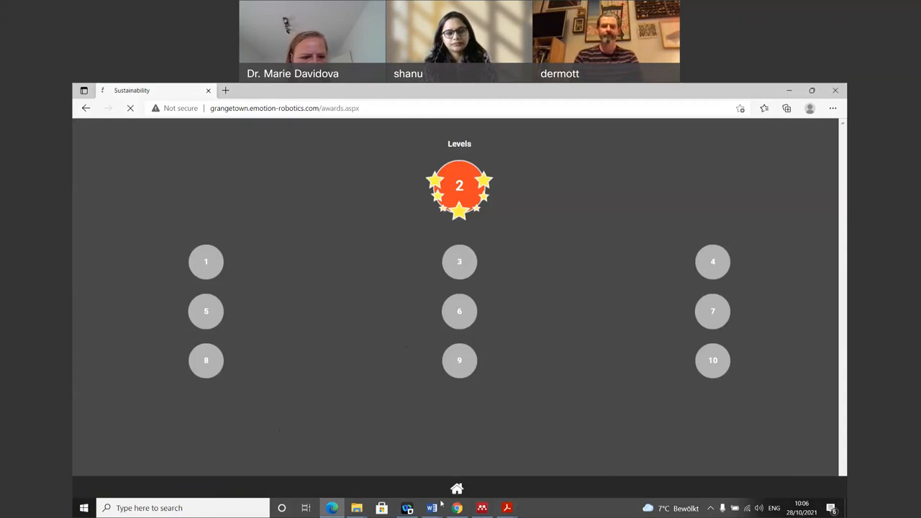
mouse_move(89, 363)
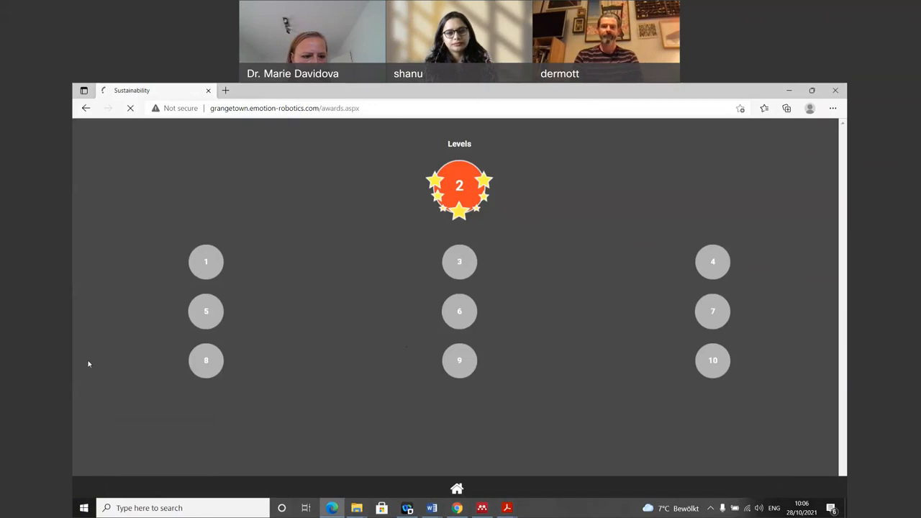
mouse_move(98, 456)
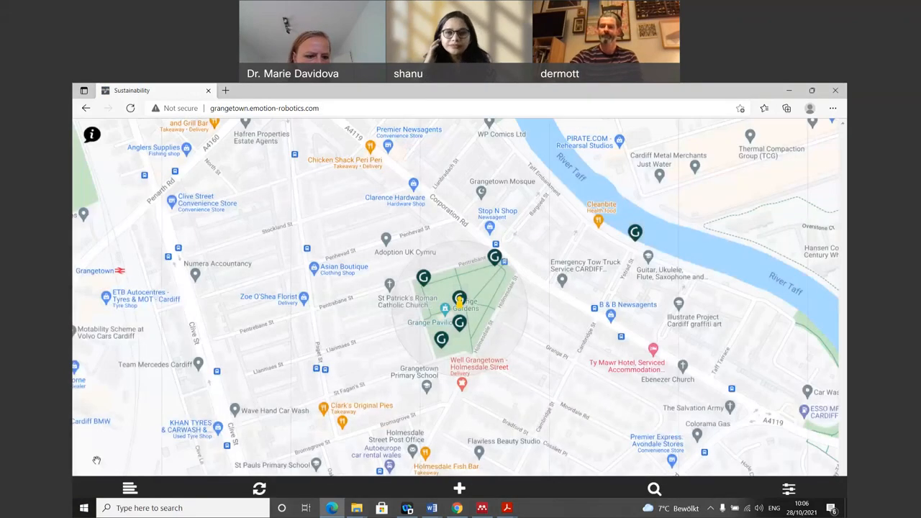
Open the DIY Recipes list of thirteen projects with star values from the menu
click(130, 489)
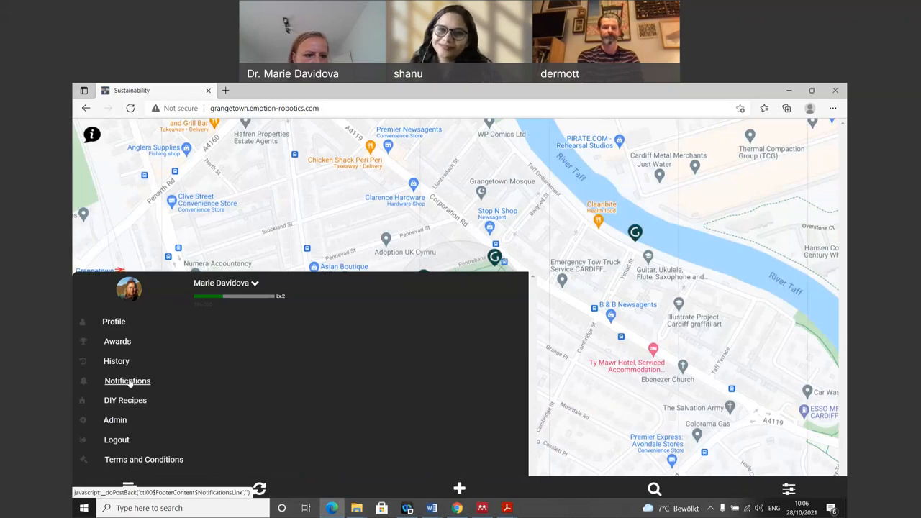
mouse_move(137, 385)
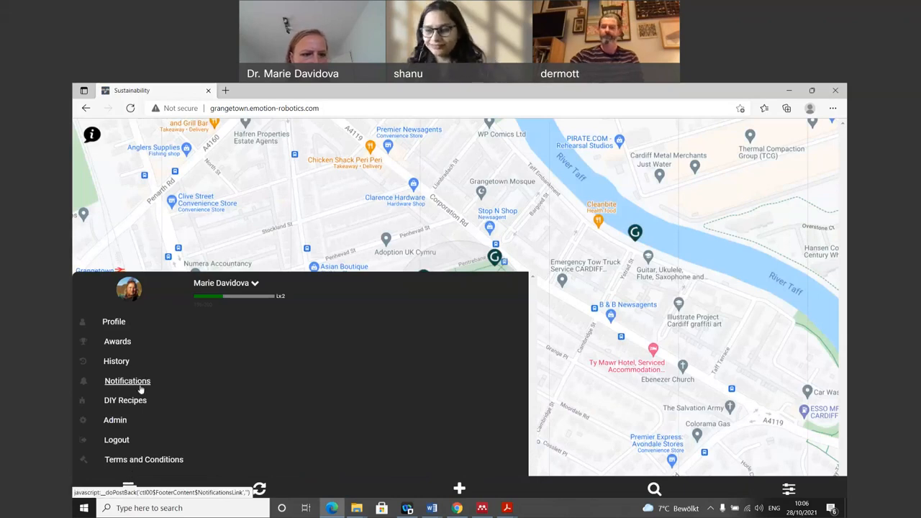
click(125, 400)
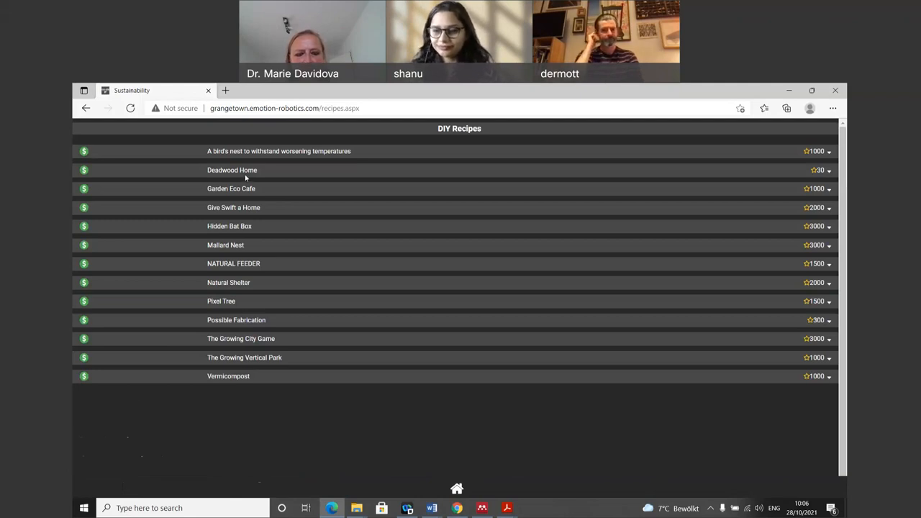
mouse_move(397, 350)
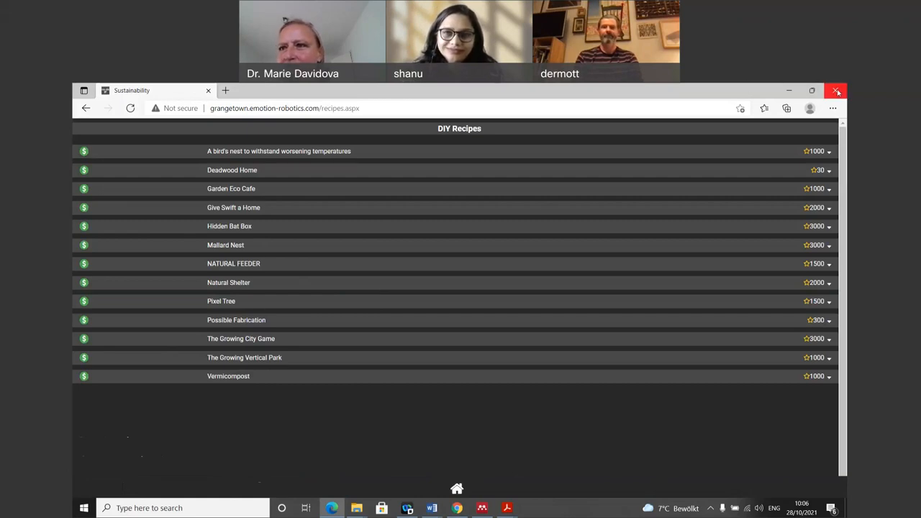
Close the browser window to return to the presentation slides
click(837, 91)
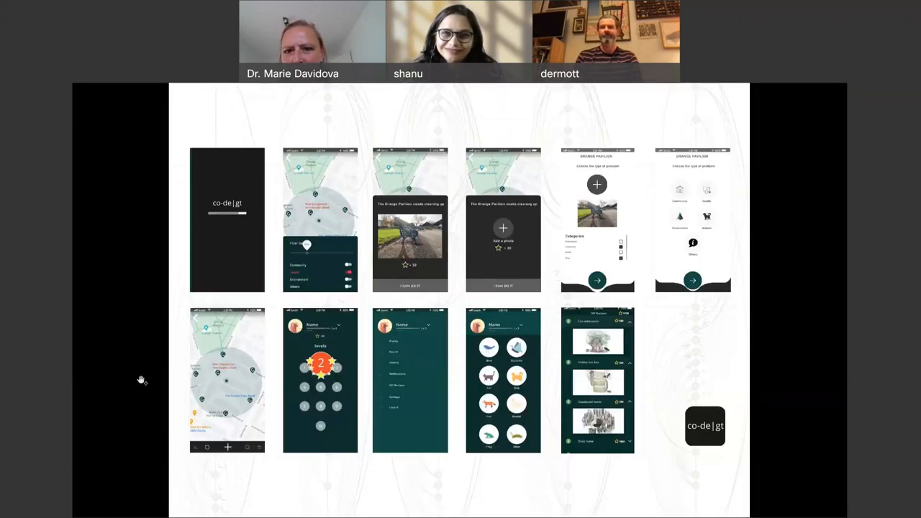
mouse_move(240, 317)
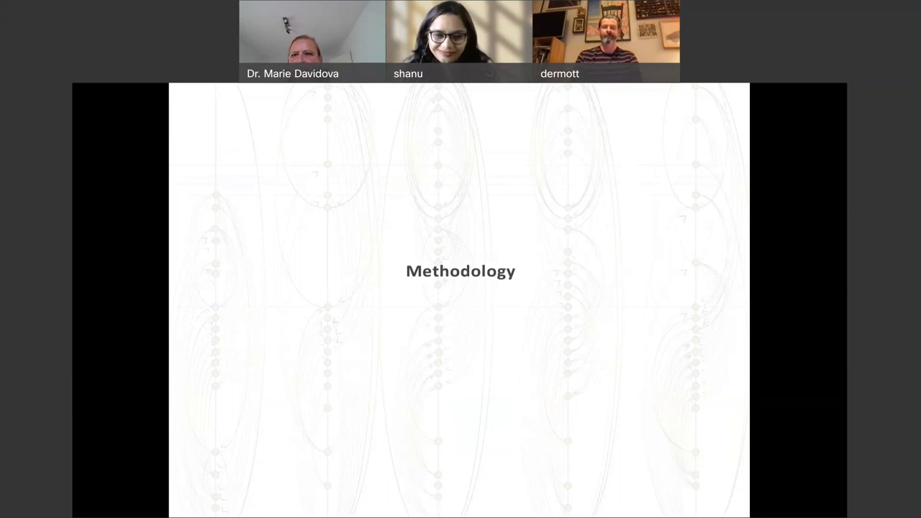
mouse_move(226, 329)
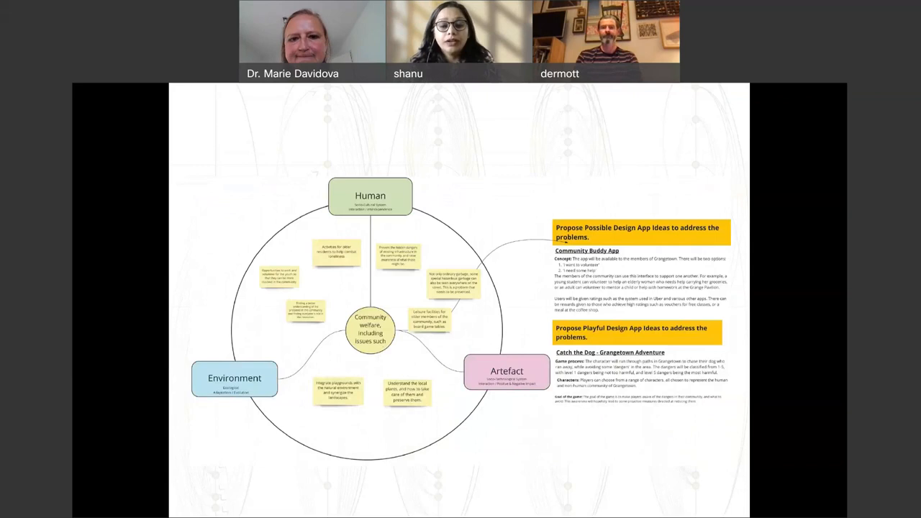
mouse_move(258, 321)
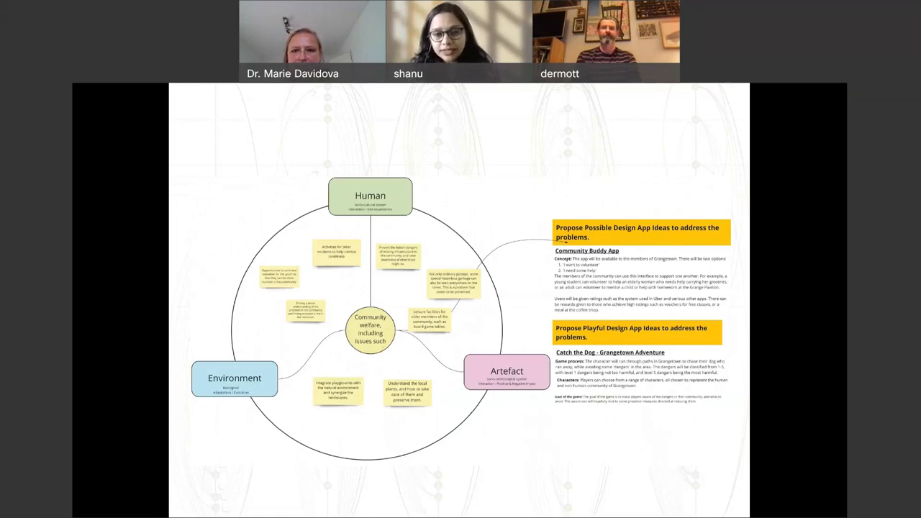
mouse_move(260, 321)
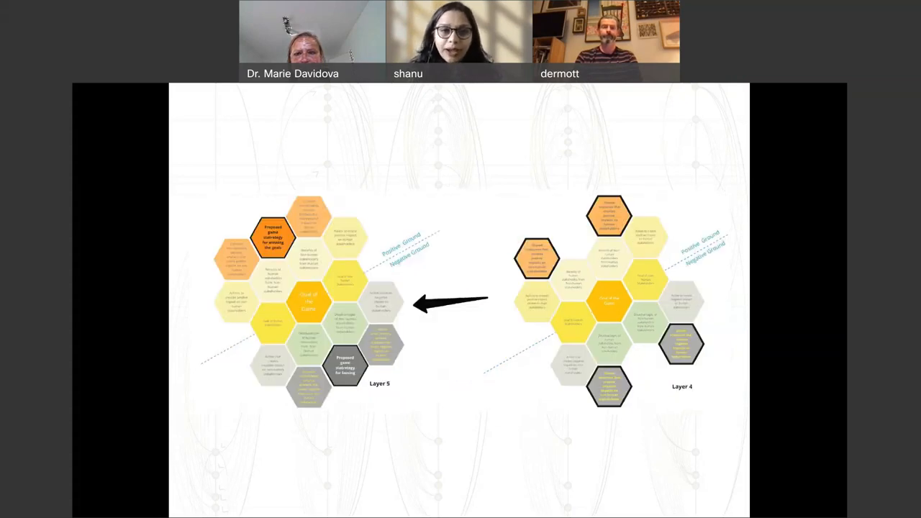
mouse_move(262, 322)
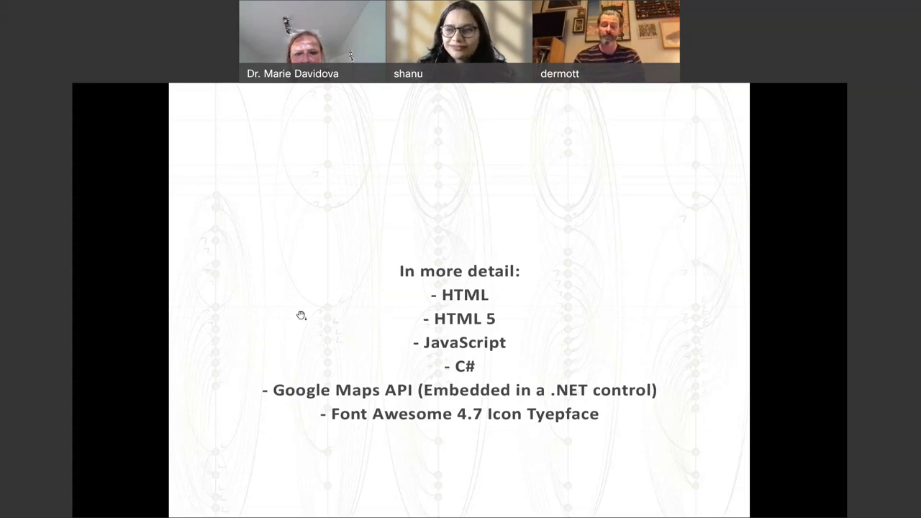
mouse_move(301, 315)
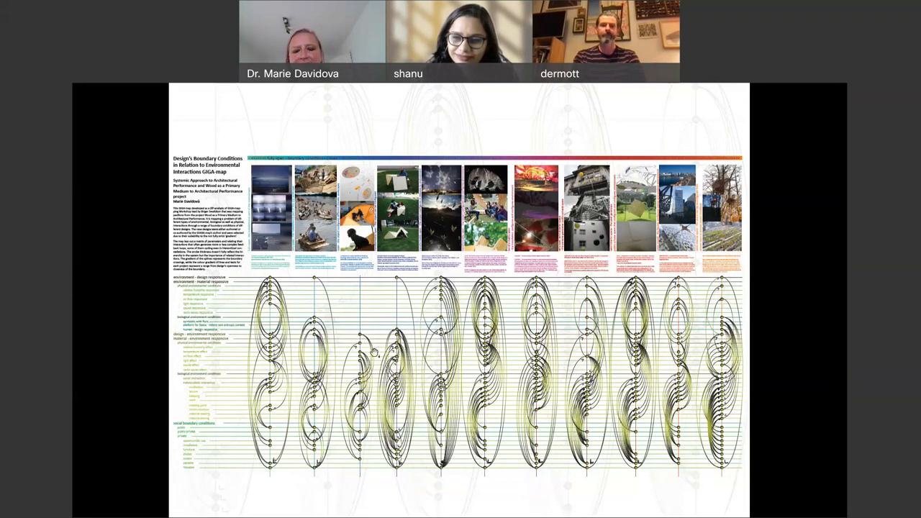
mouse_move(503, 277)
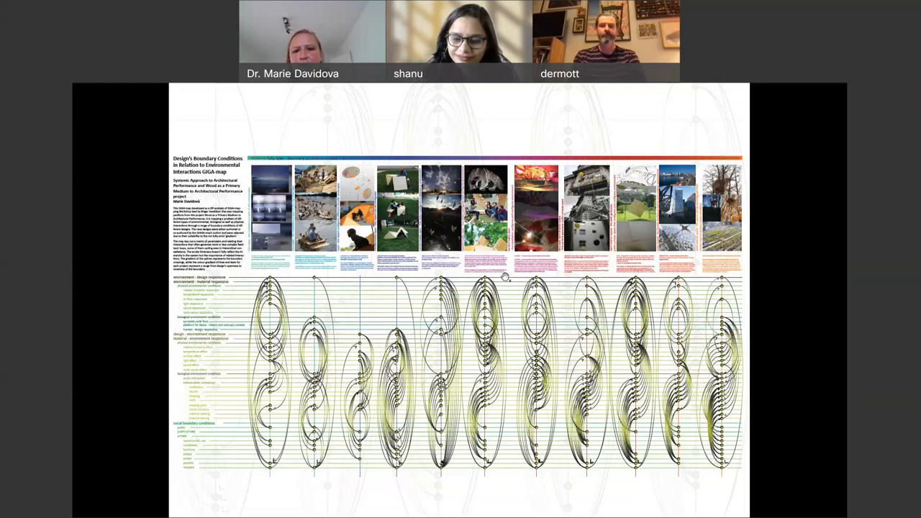
mouse_move(374, 315)
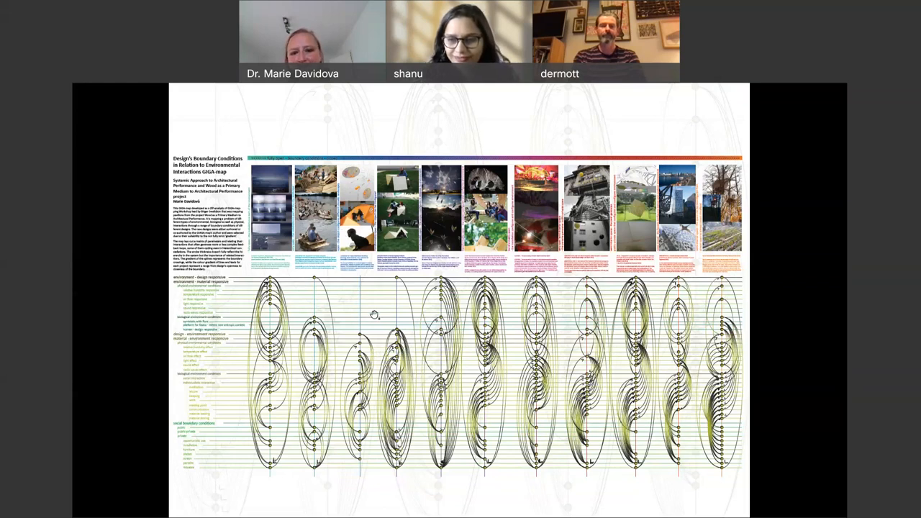
mouse_move(378, 315)
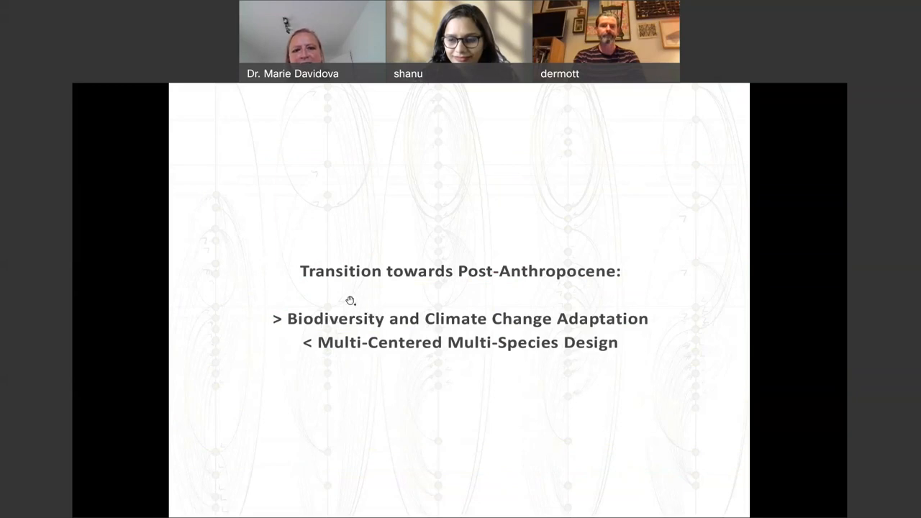
mouse_move(387, 294)
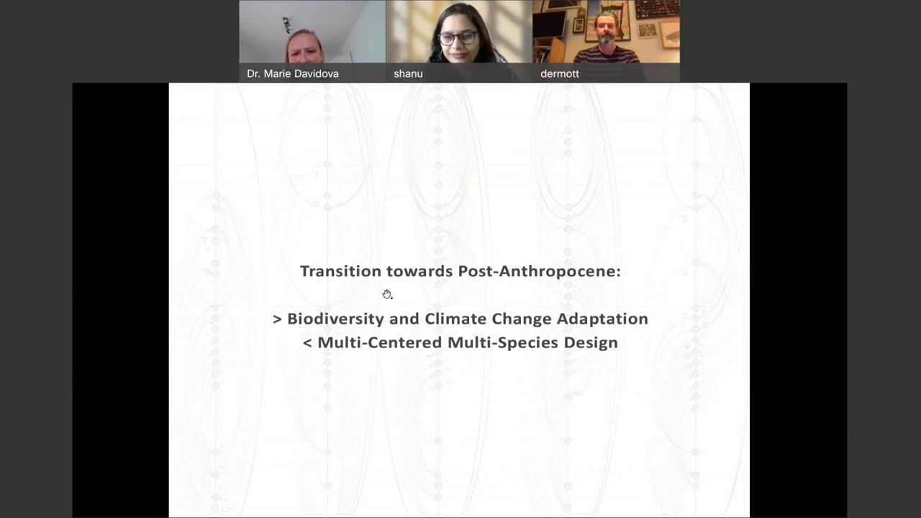
mouse_move(277, 322)
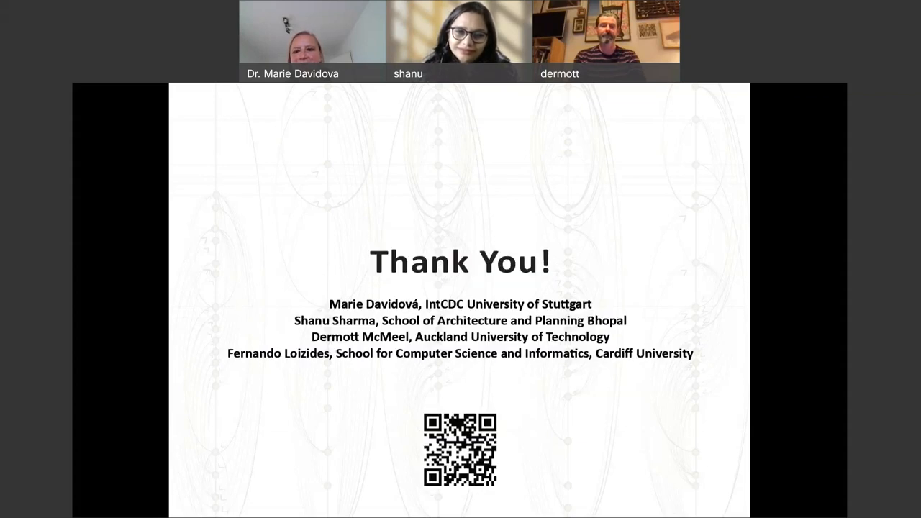
mouse_move(305, 419)
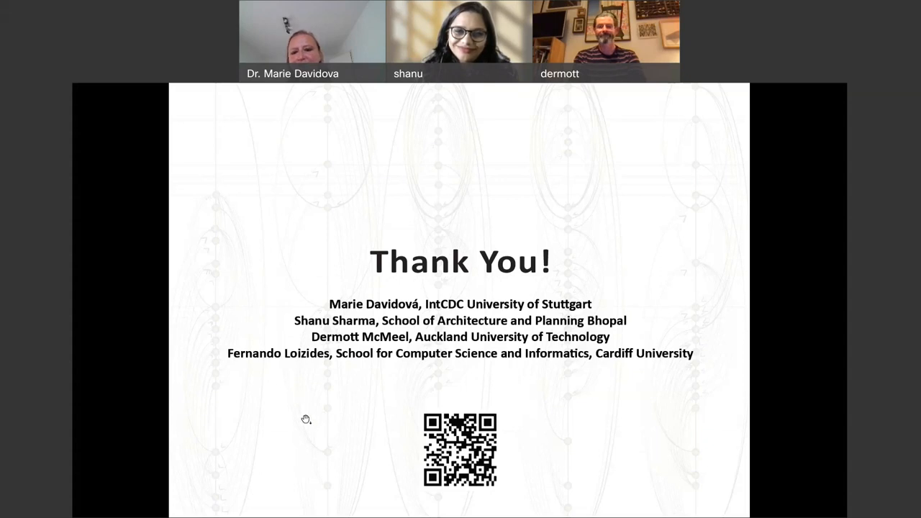
mouse_move(383, 472)
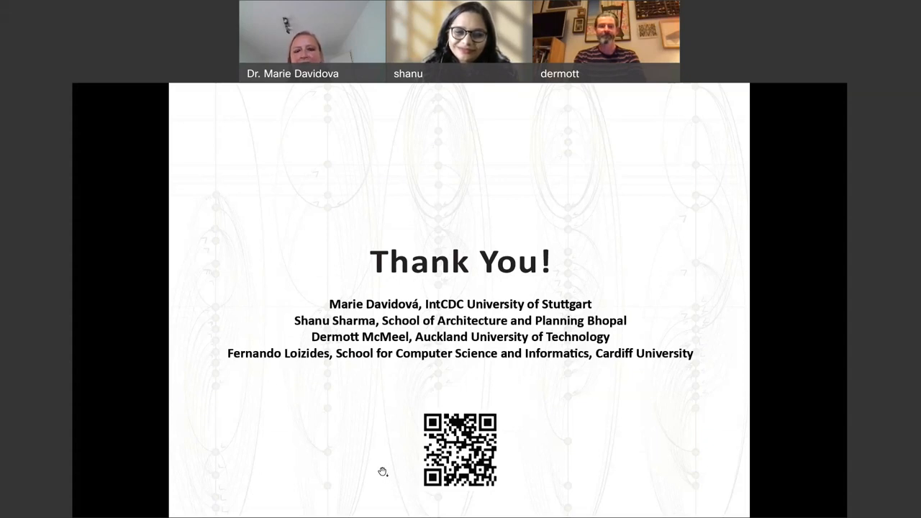
mouse_move(458, 117)
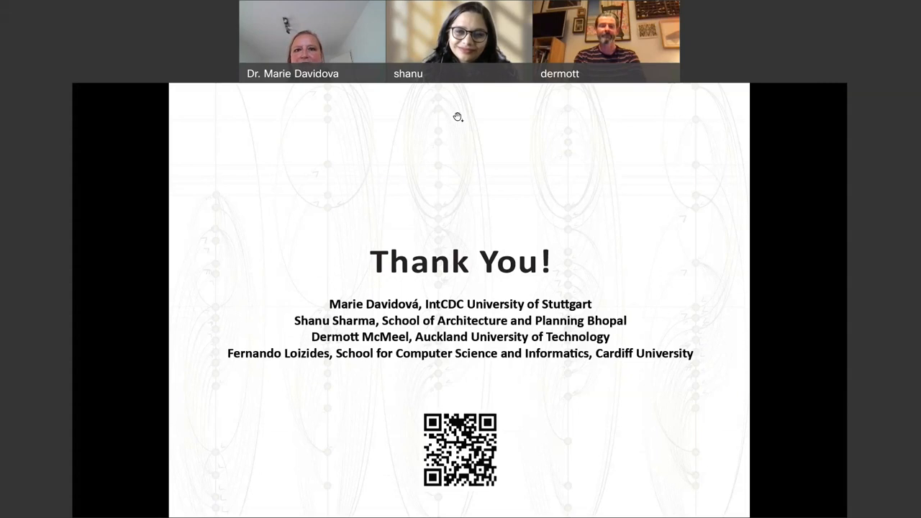
mouse_move(506, 133)
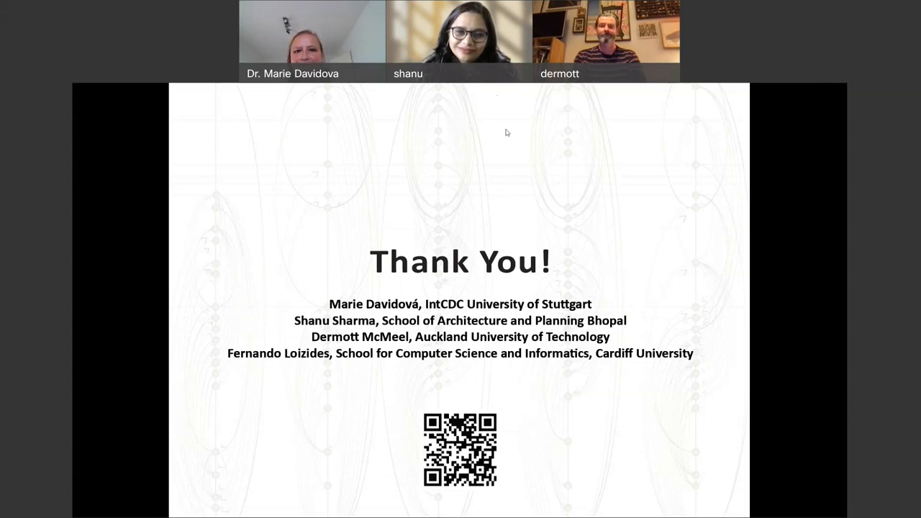